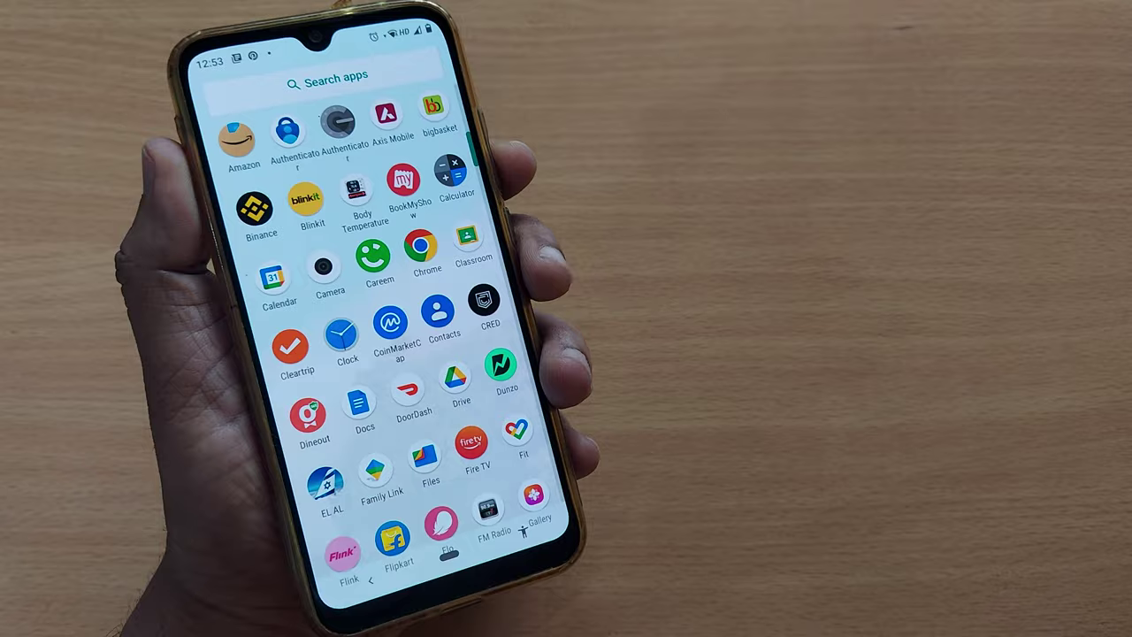
# Launch the Clock app from the app drawer, landing on the world clock page
pyautogui.click(338, 331)
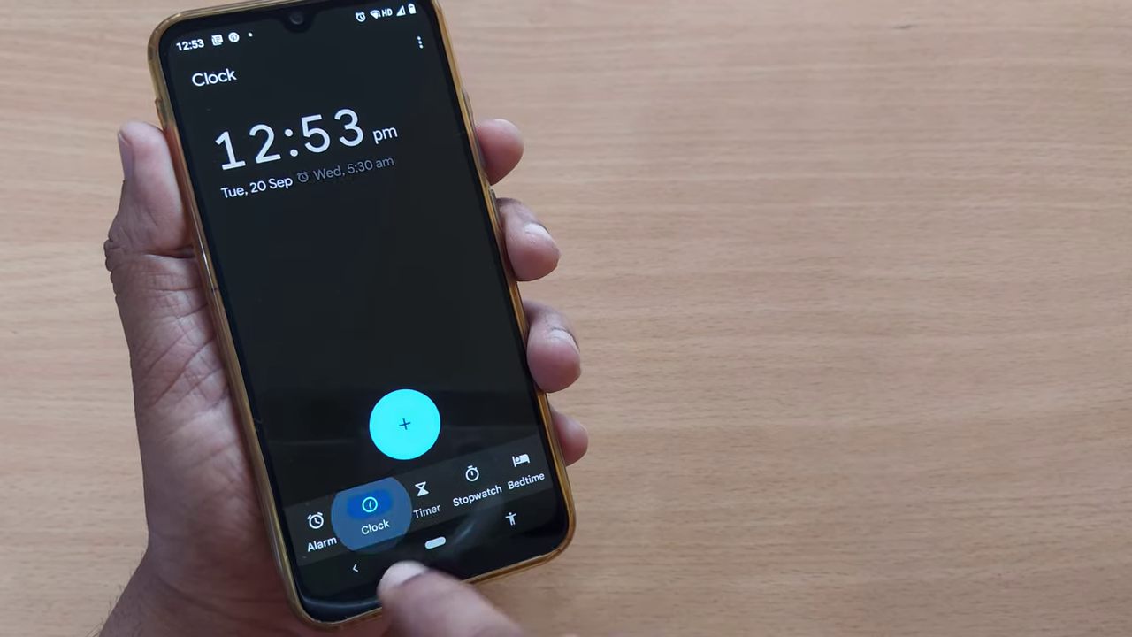
# Switch to the Timer tab and enter a 10-second duration without starting it
pyautogui.click(426, 509)
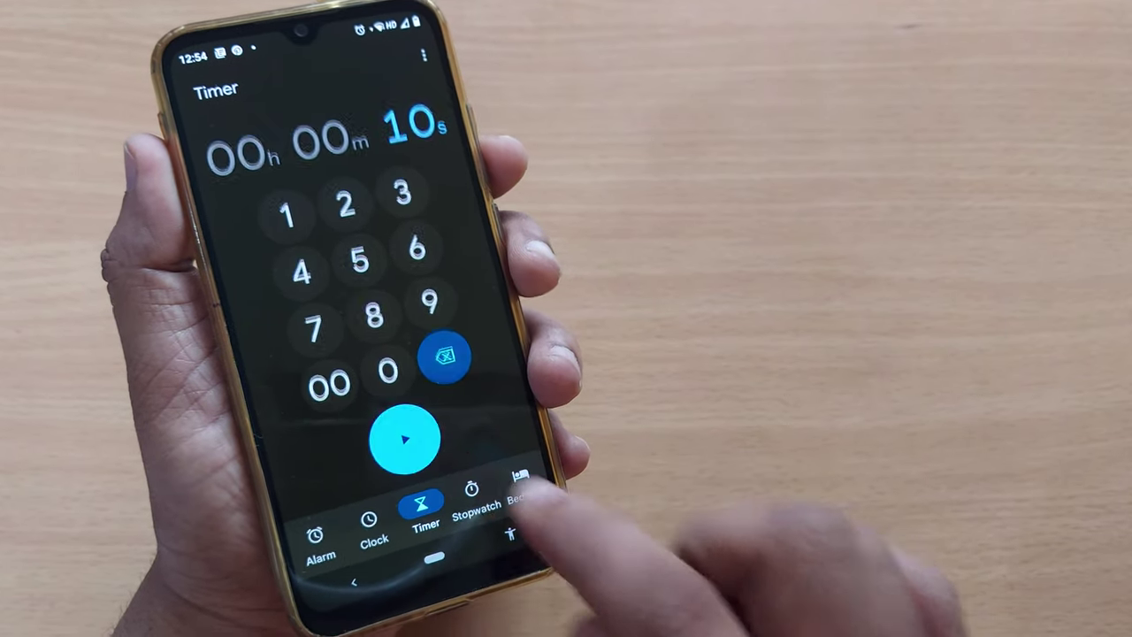
# Extend the timer entry so the display reads 01h 01m 00s
pyautogui.click(403, 442)
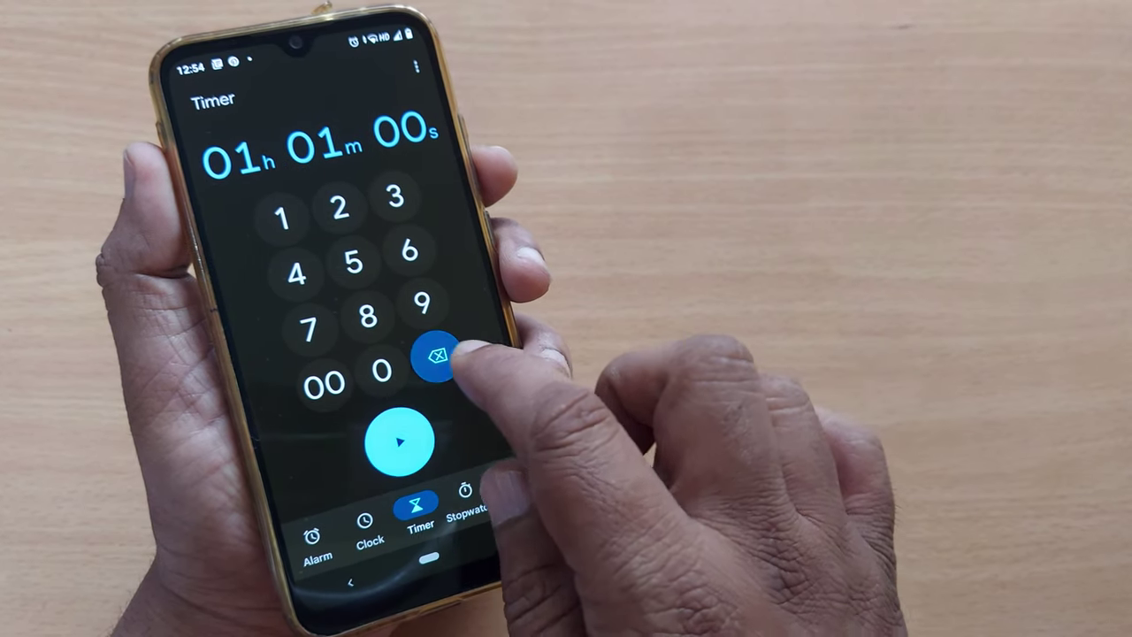
# Change the timer entry to 10 minutes, then backspace it back to zero
pyautogui.click(435, 361)
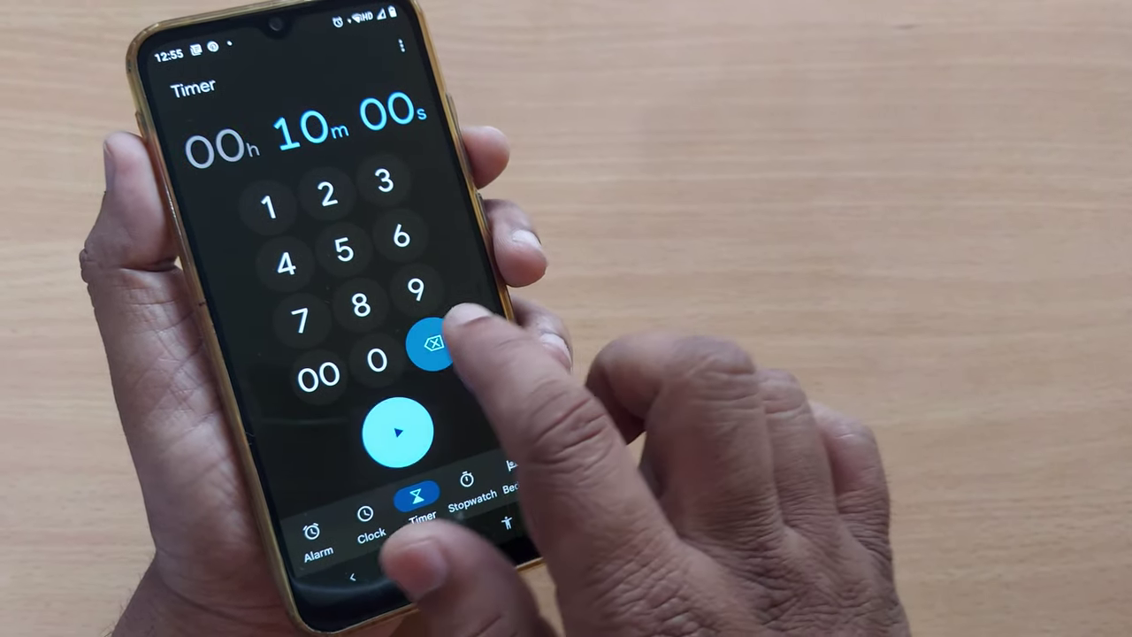
pyautogui.click(428, 359)
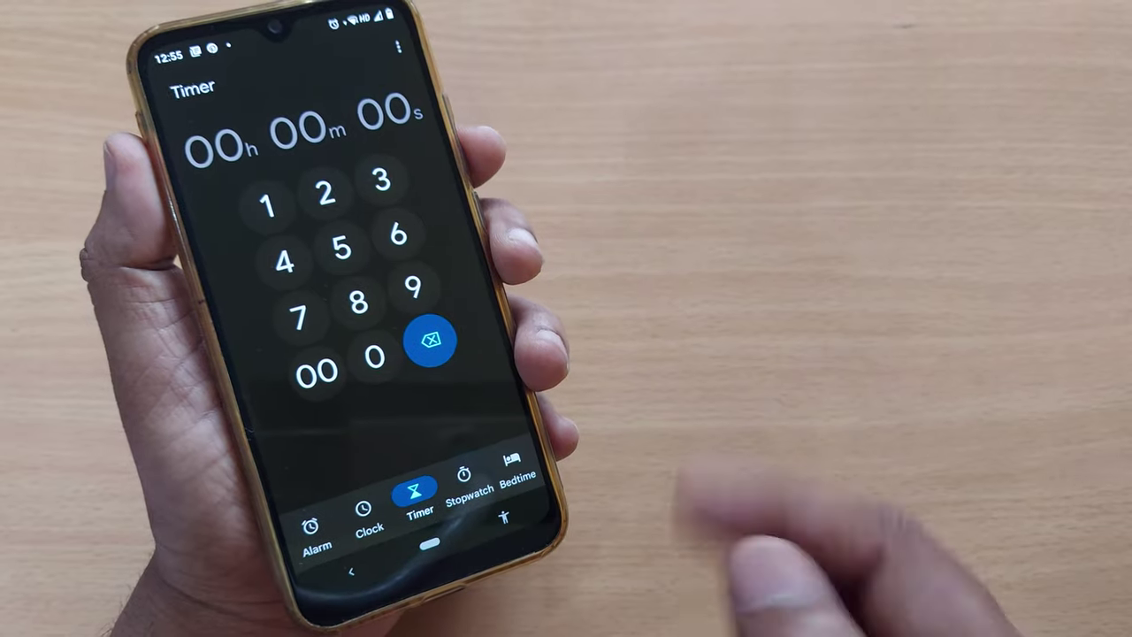